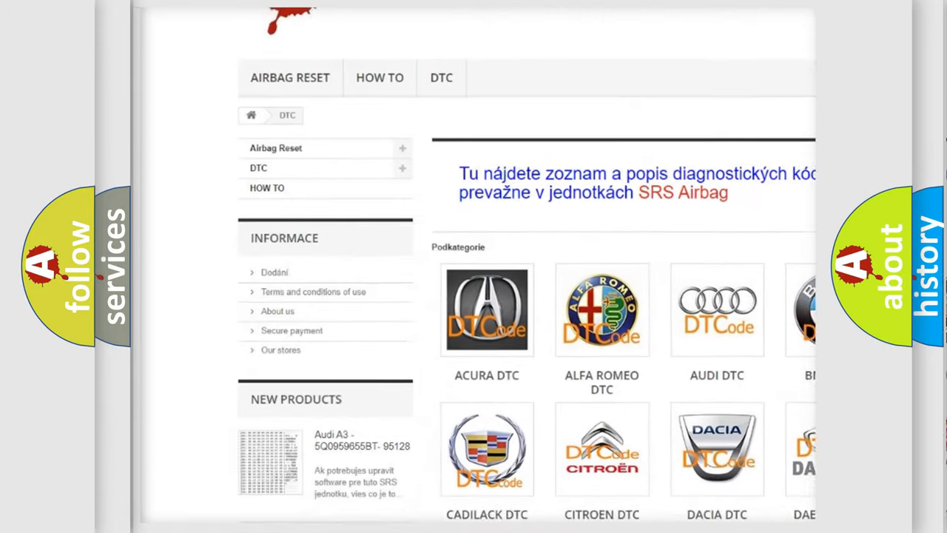
pyautogui.scroll(-3)
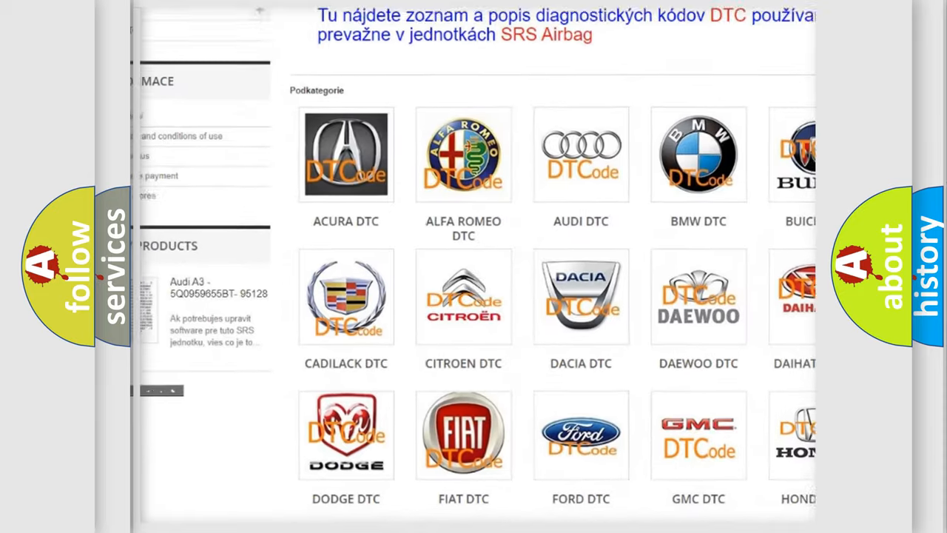